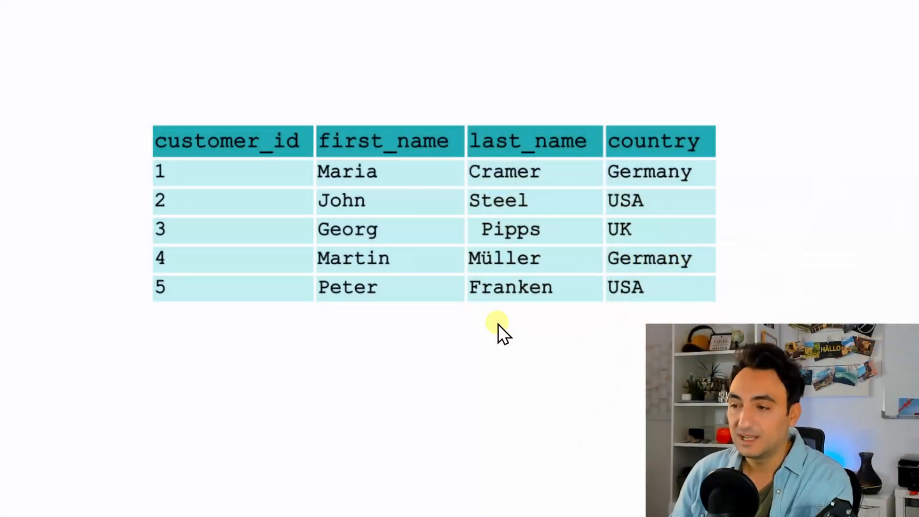
mouse_move(241, 117)
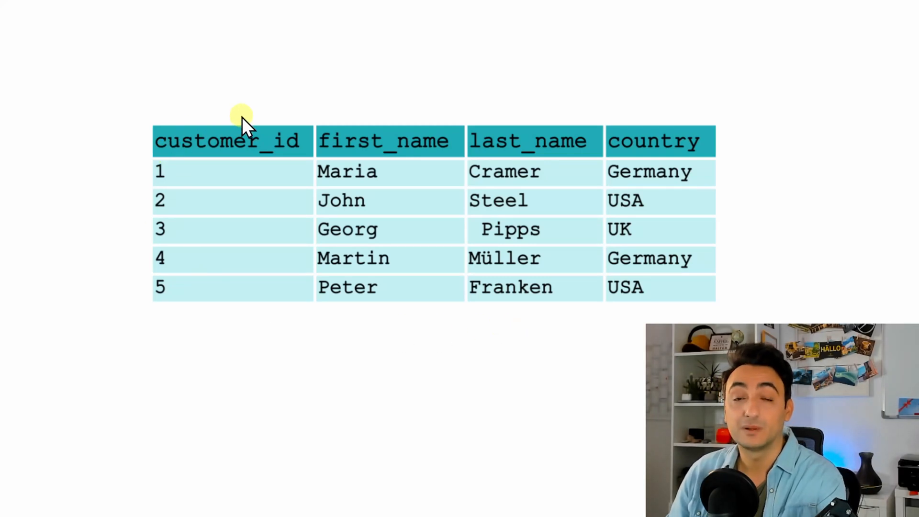
mouse_move(301, 111)
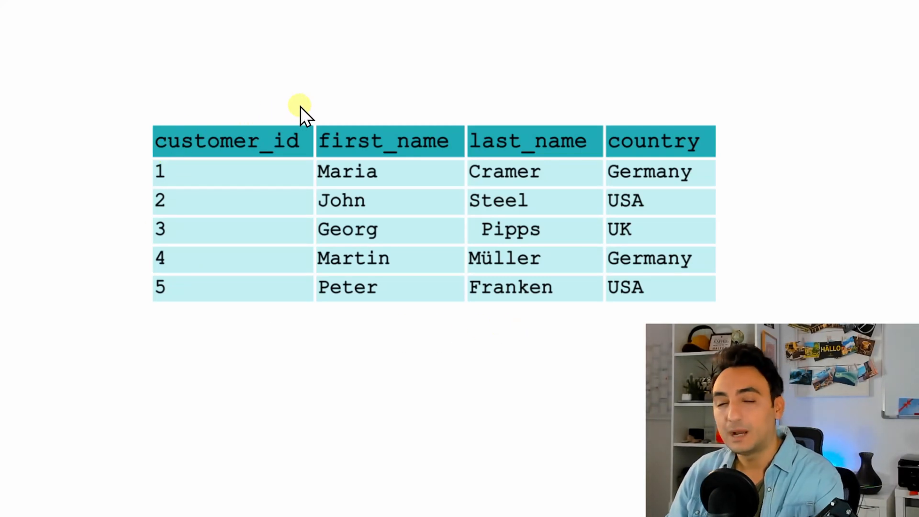